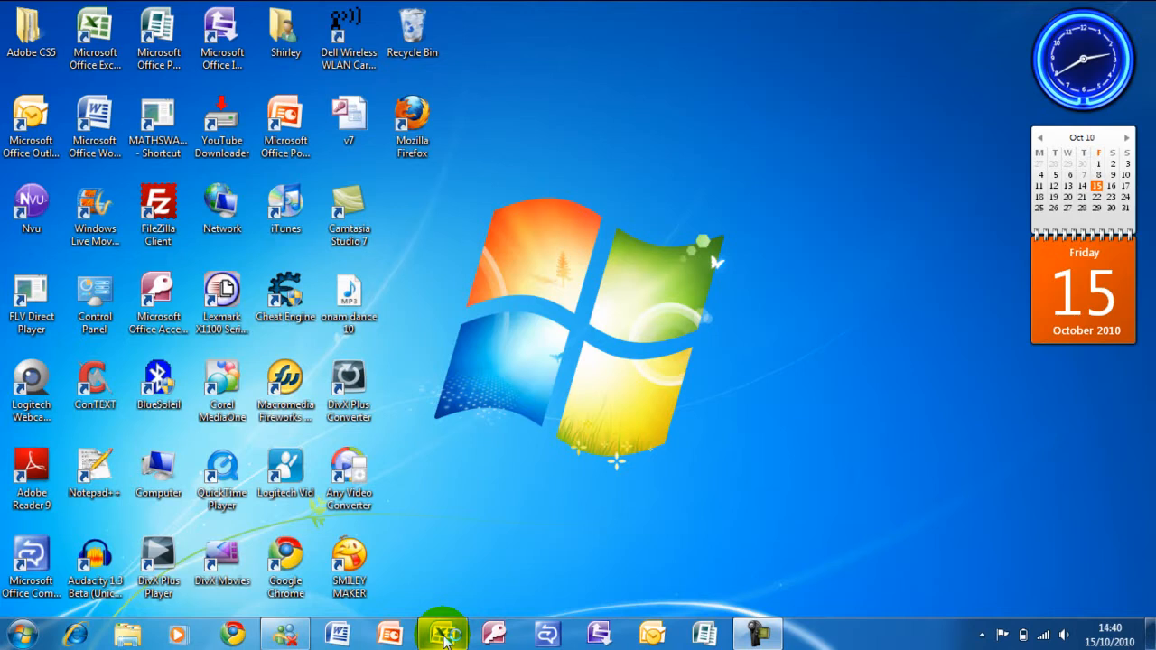
- Launch Microsoft Excel 2007 from the taskbar to a blank workbook
click(441, 632)
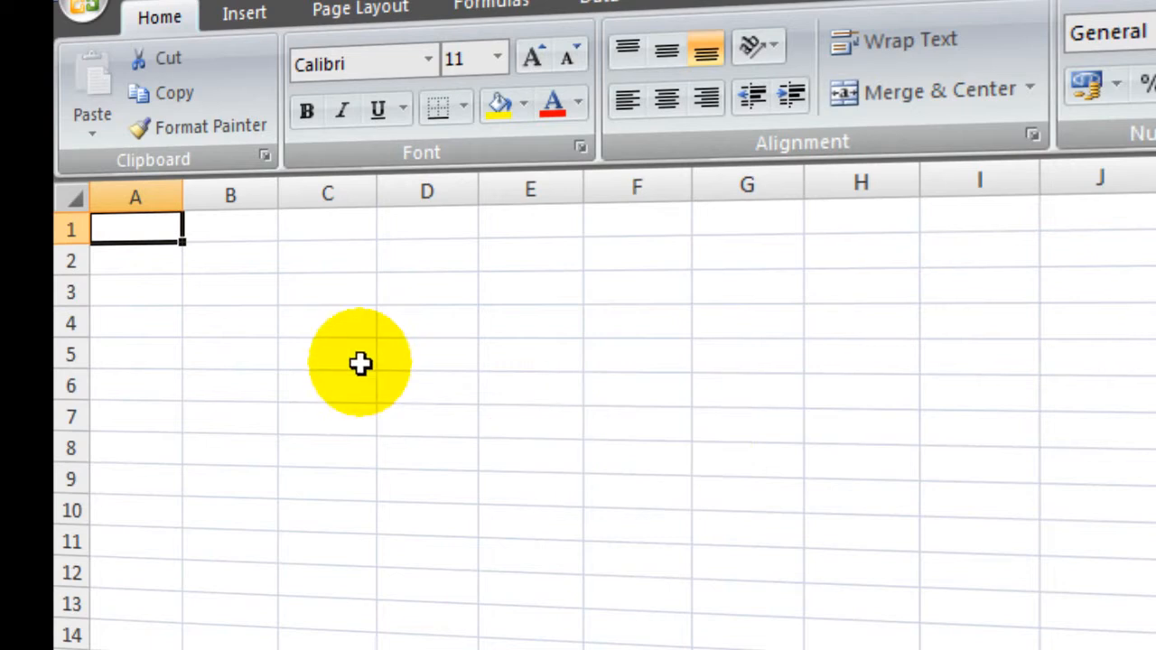
mouse_move(317, 343)
text(56)
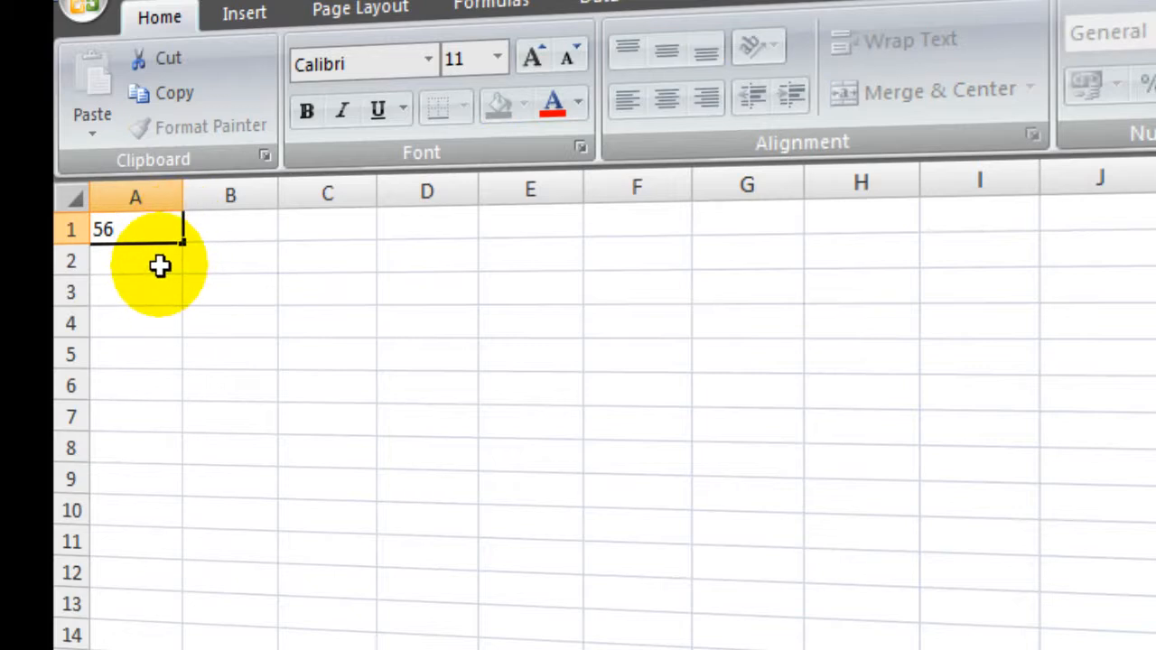
- Enter 45 in cell A2 below the 56 in A1
text(45)
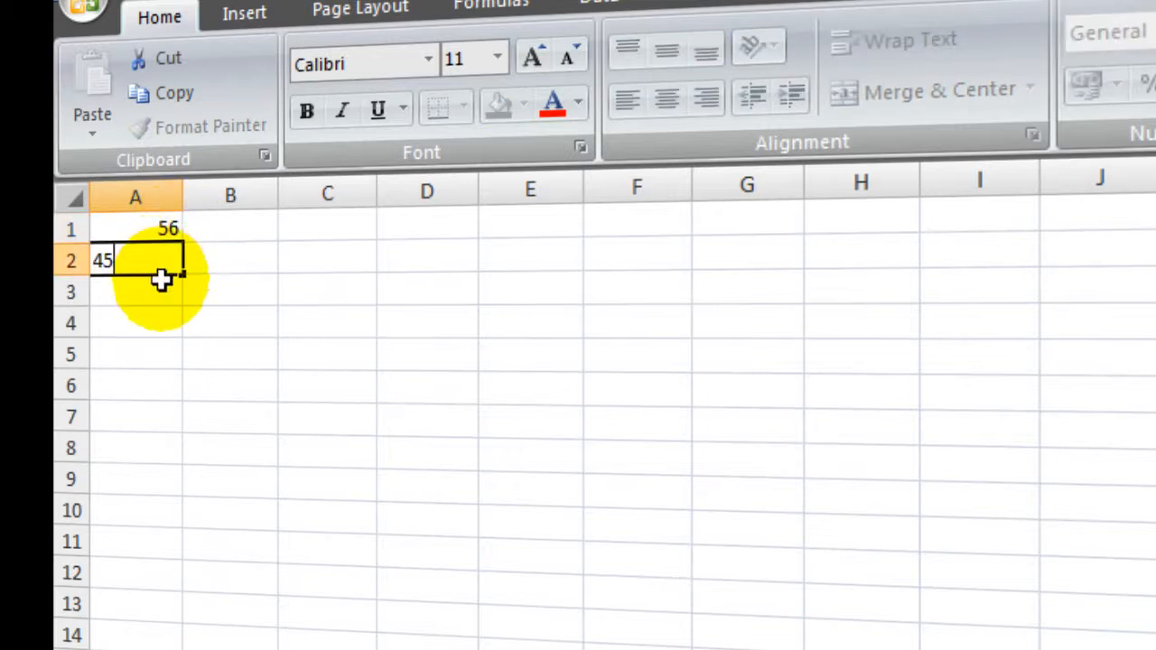
key(Return)
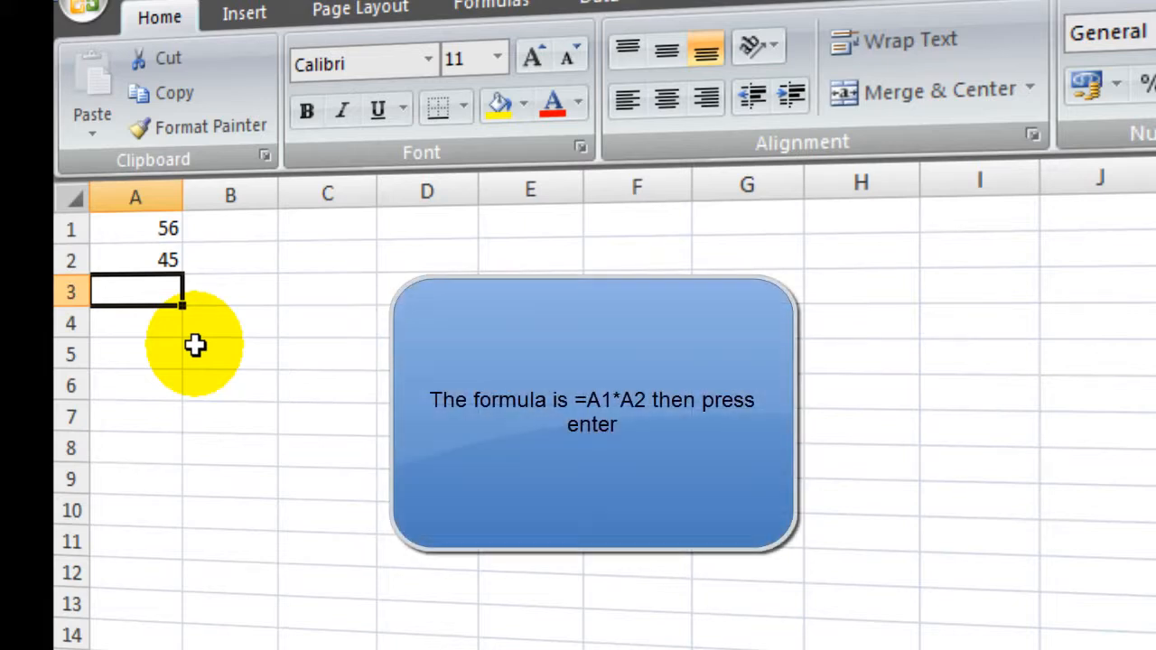
- Build the formula =A1*A2 in cell A3 to give 2520
text(=)
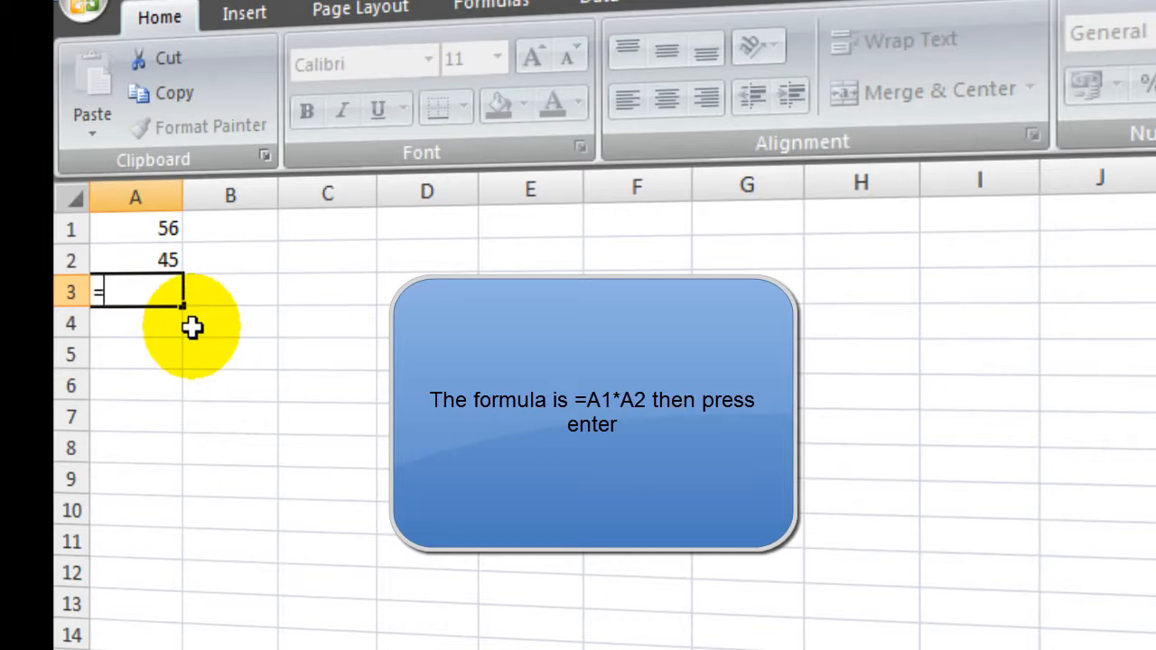
mouse_move(162, 235)
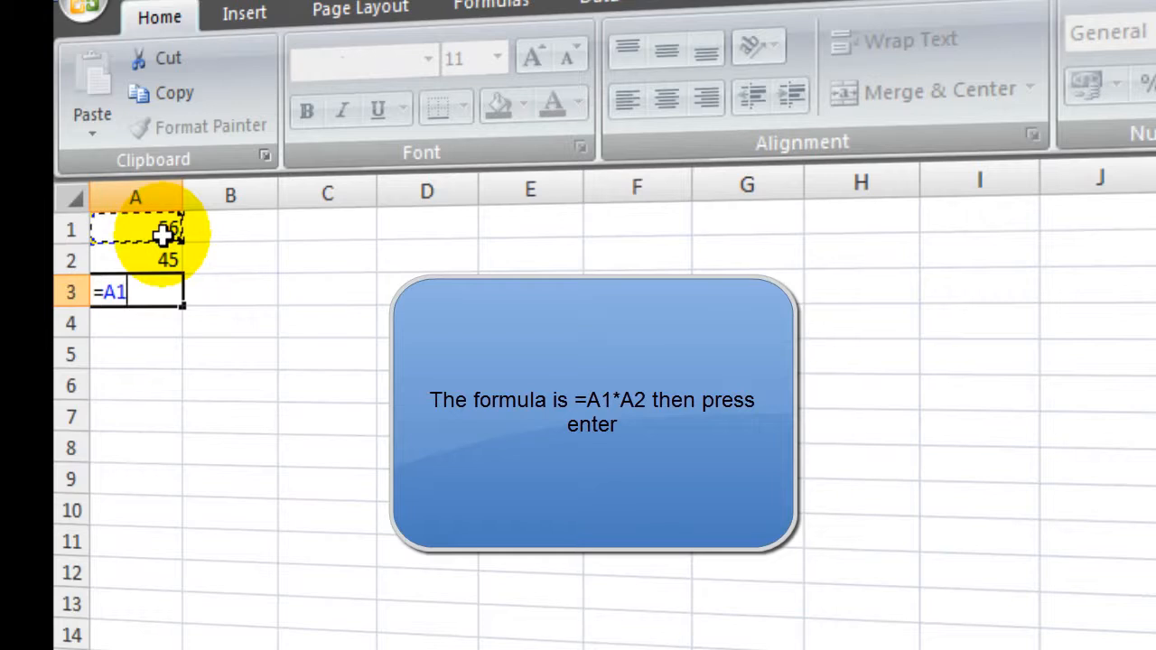
mouse_move(230, 314)
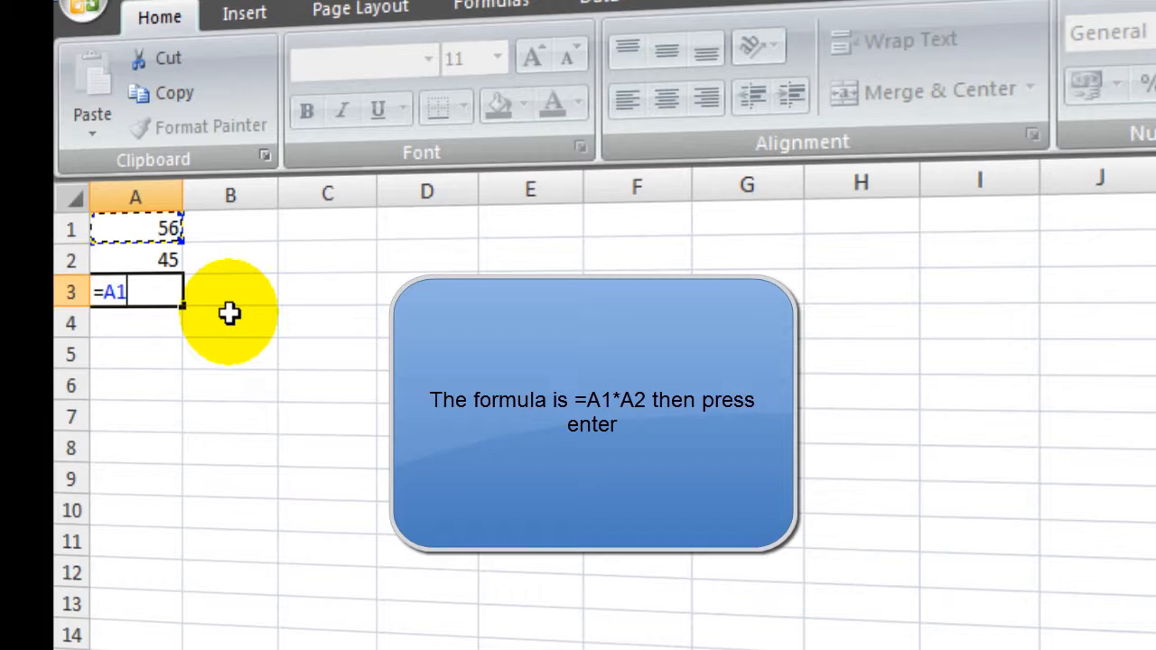
text(*)
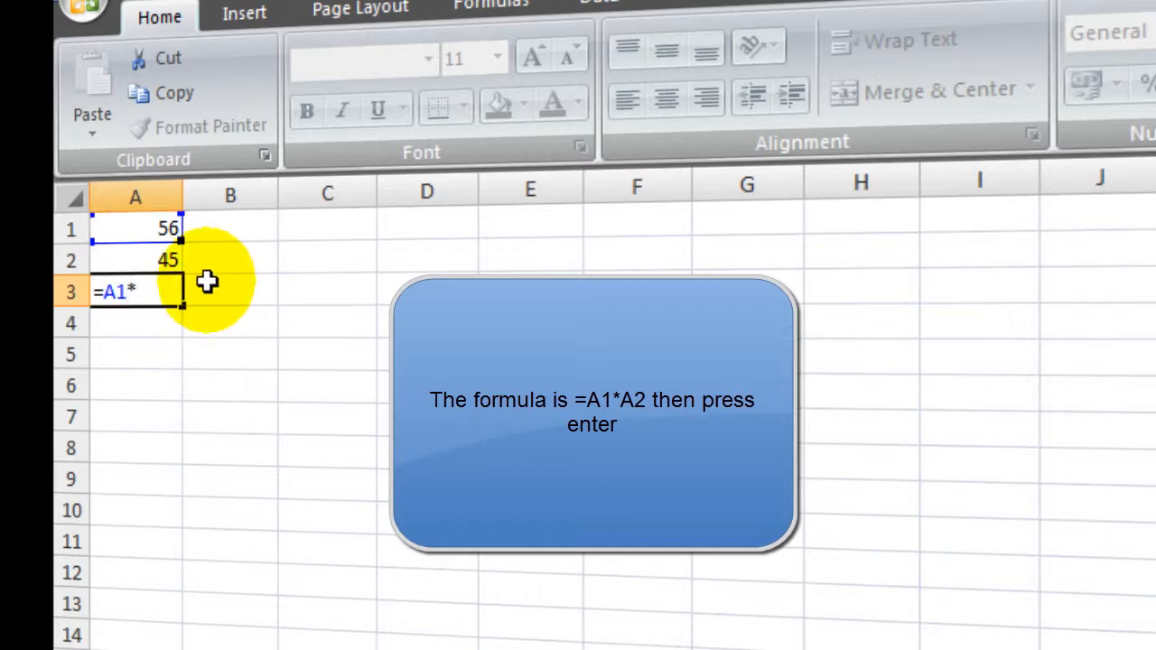
click(136, 260)
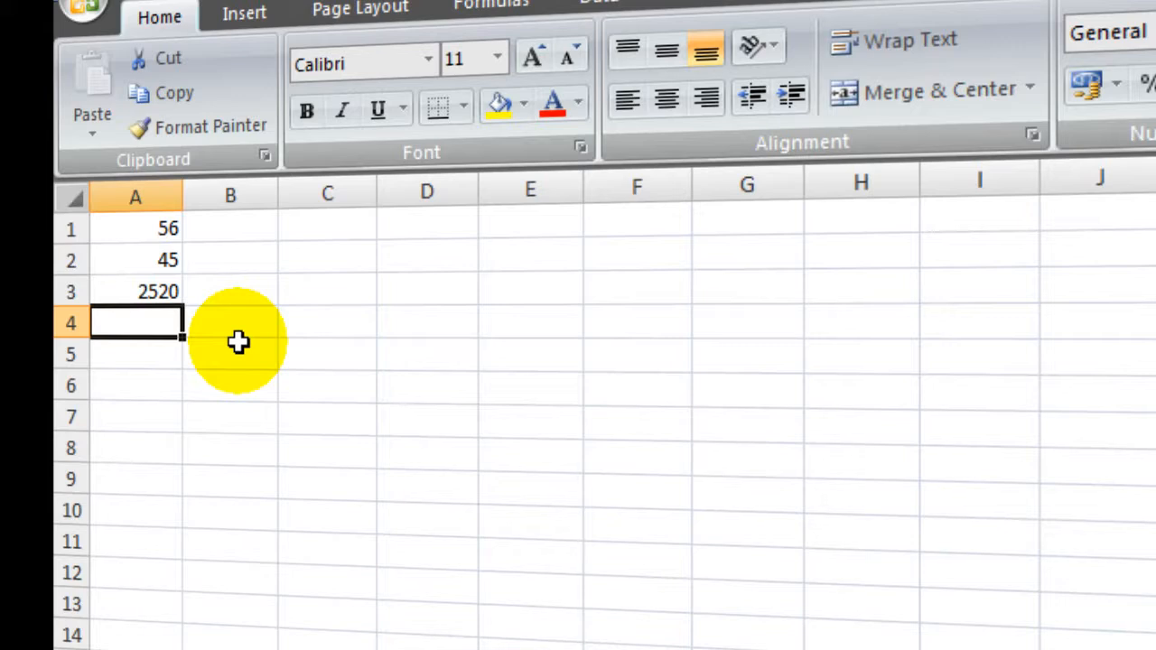
mouse_move(275, 314)
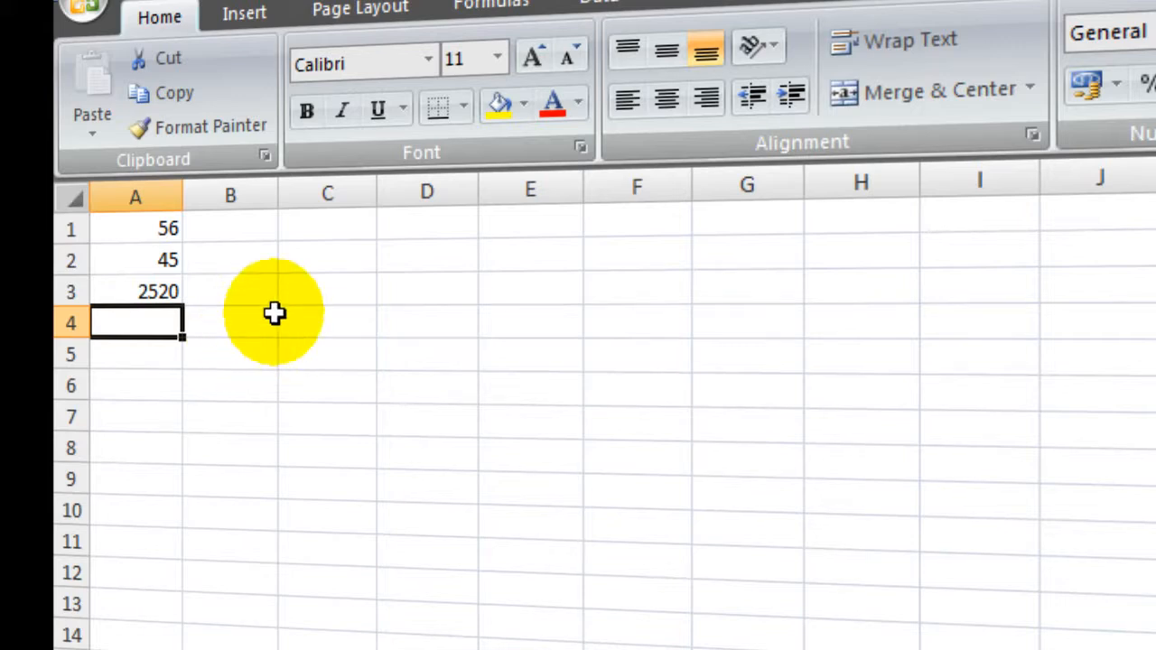
- Select cell C1 to receive the value 12
click(327, 228)
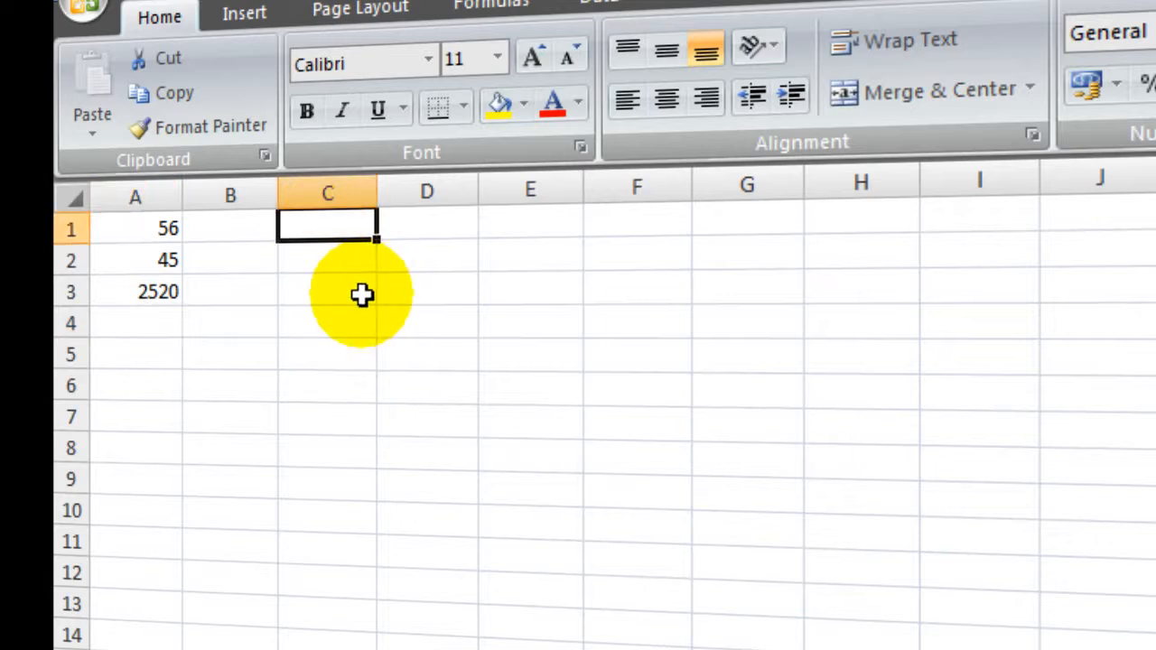
mouse_move(365, 318)
text(12)
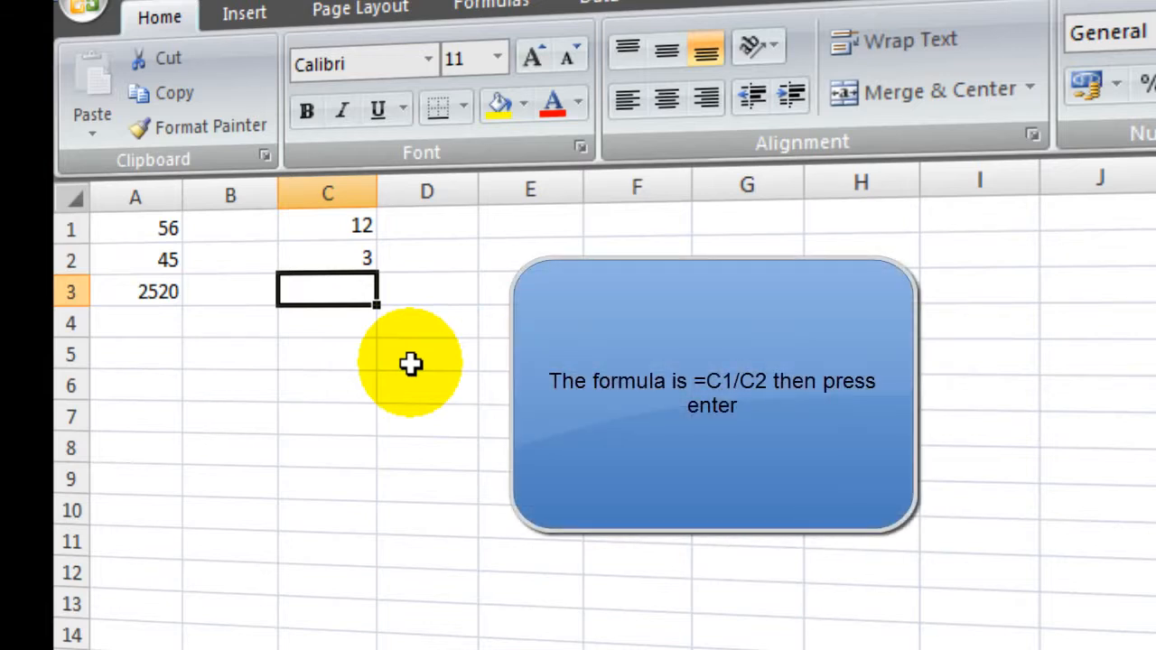
- Build the division formula =C1/C2 in cell C3
text(=)
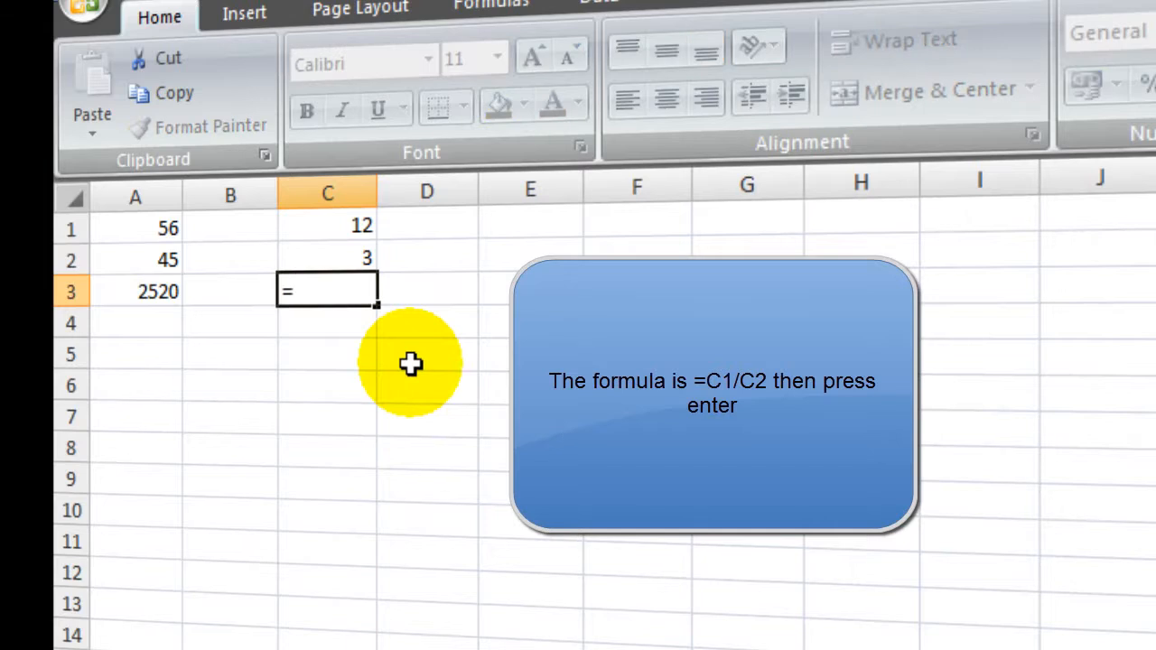
mouse_move(359, 220)
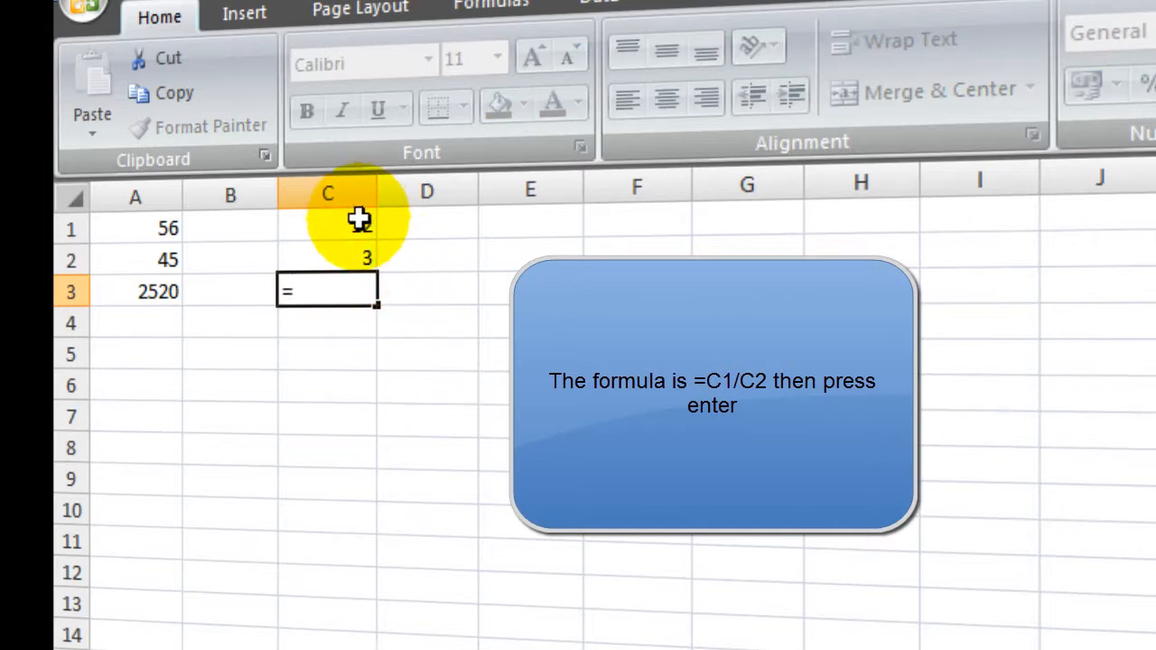
click(357, 228)
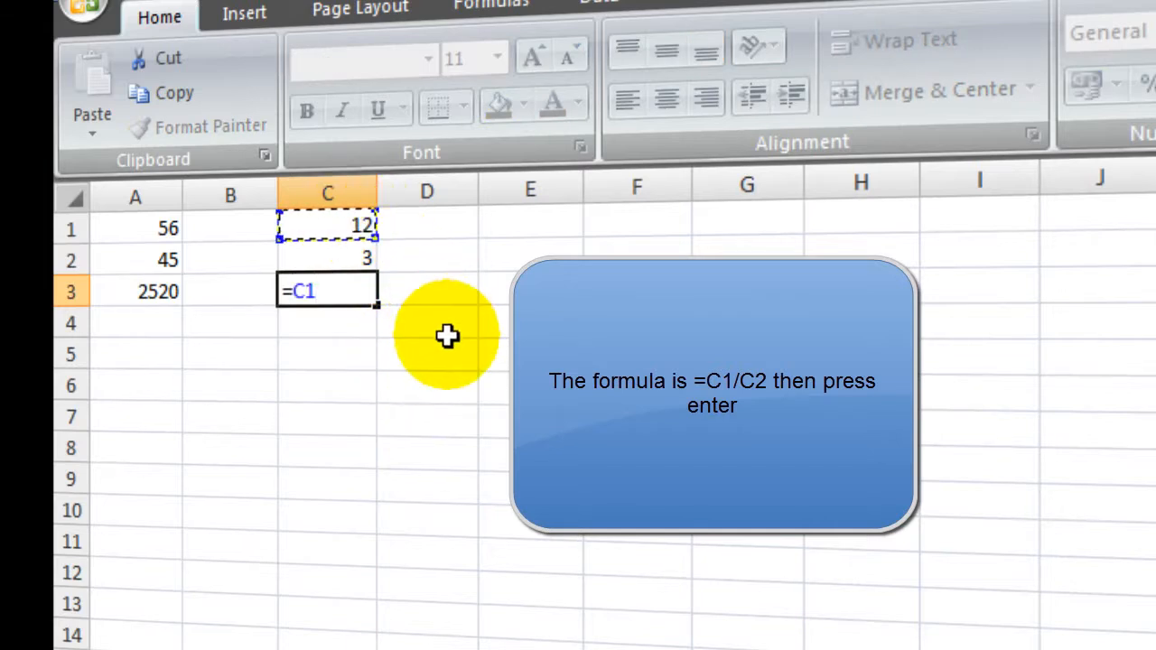
text(/)
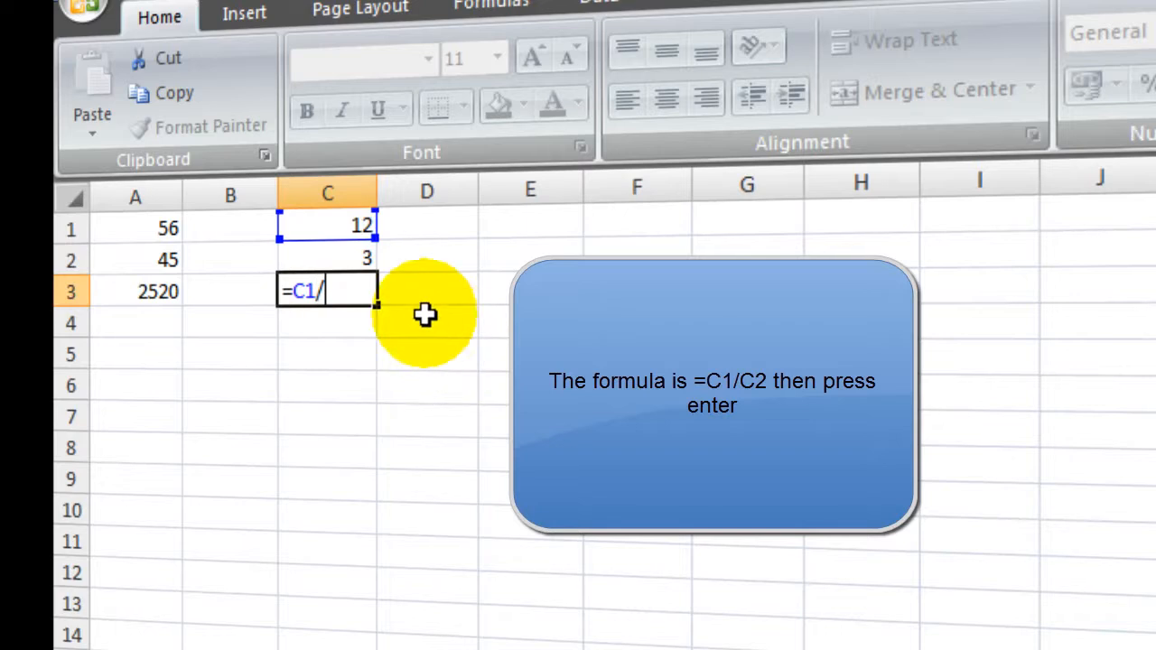
text(C2)
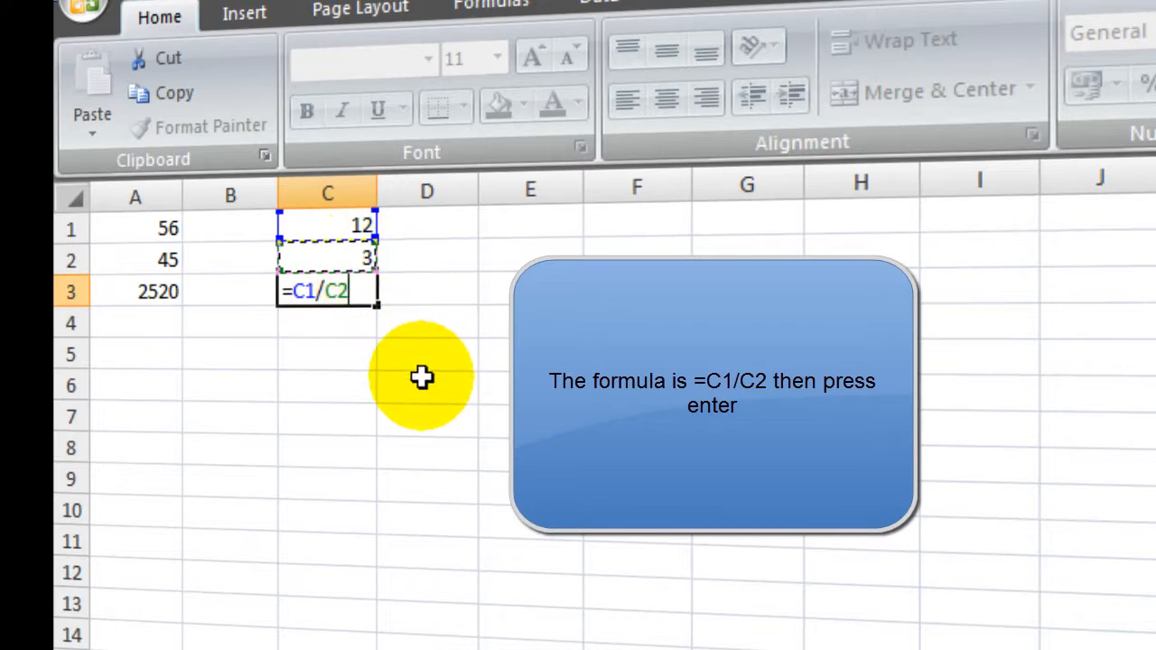